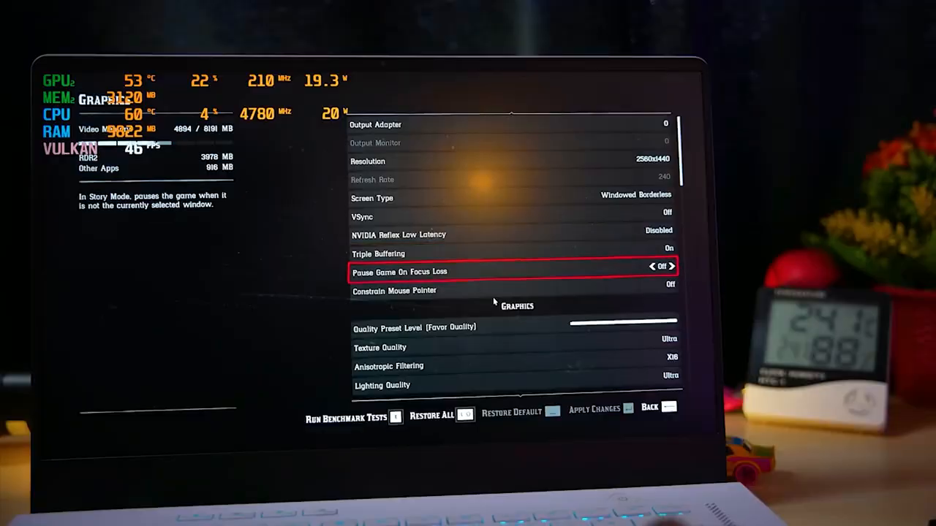
Move the selection down to Texture Quality (Ultra) to show its description
key("down")
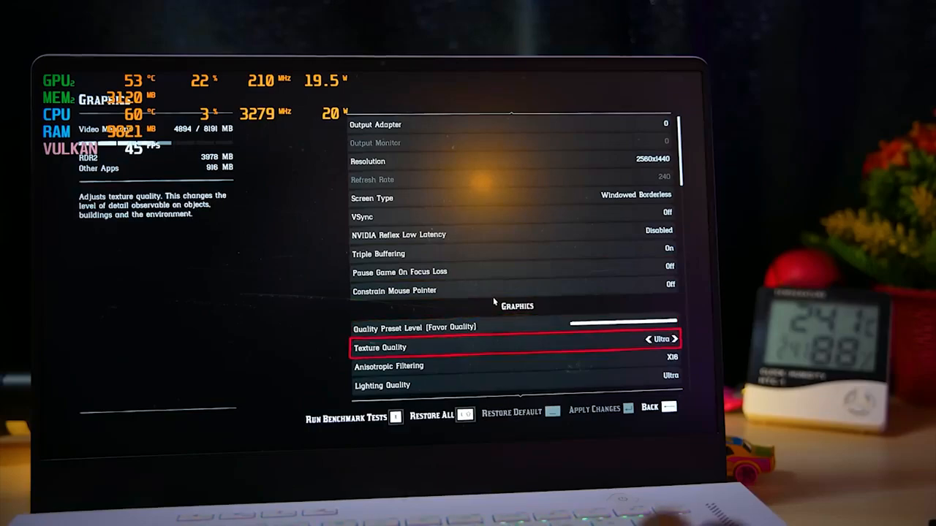